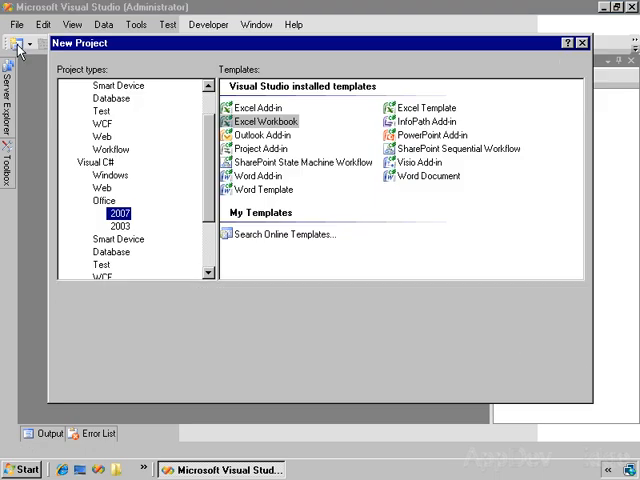
Choose an Office 2007 Word Template, name it 'ClickOnce Demo', and create a new template document
left_click(262, 121)
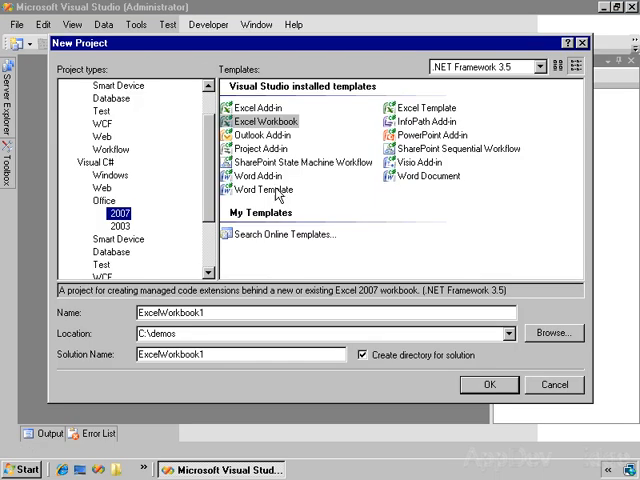
left_click(263, 189)
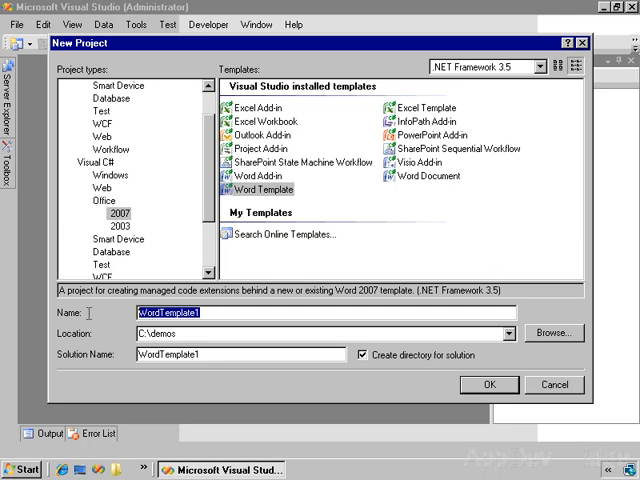
type("C")
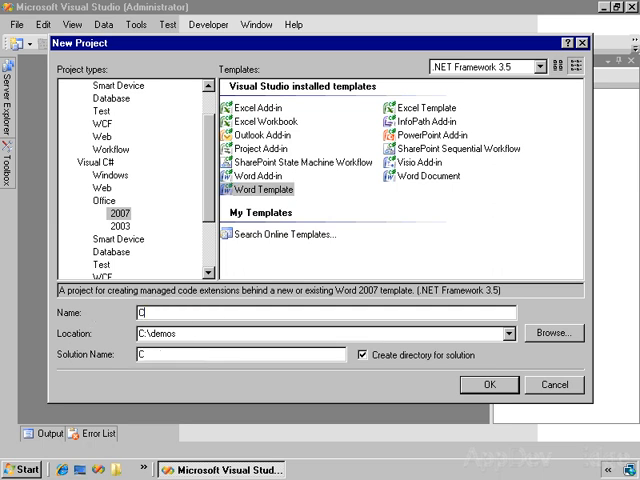
type("ClickOnce De")
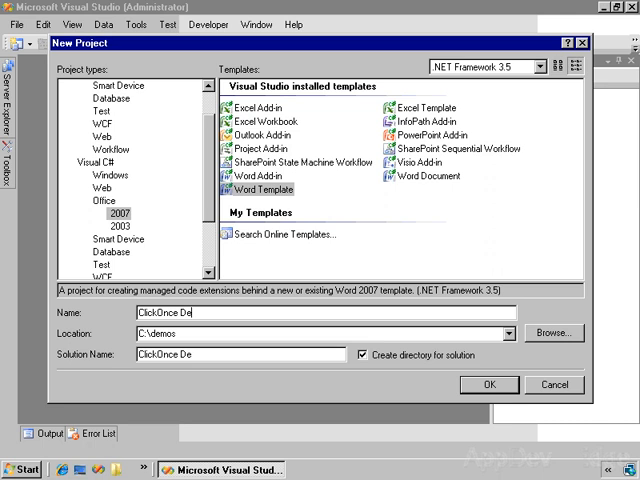
type("mo")
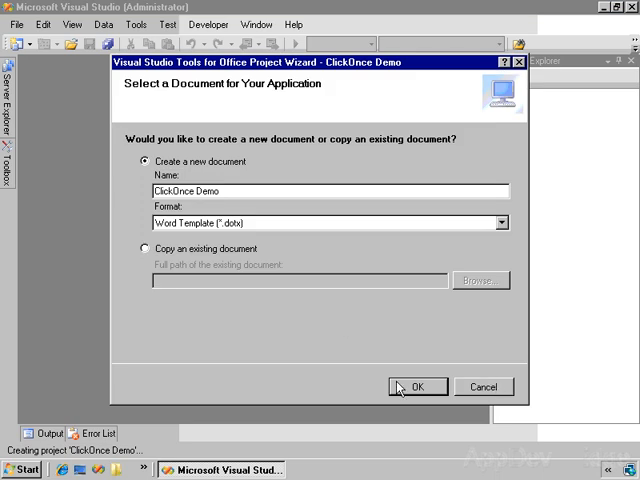
left_click(417, 387)
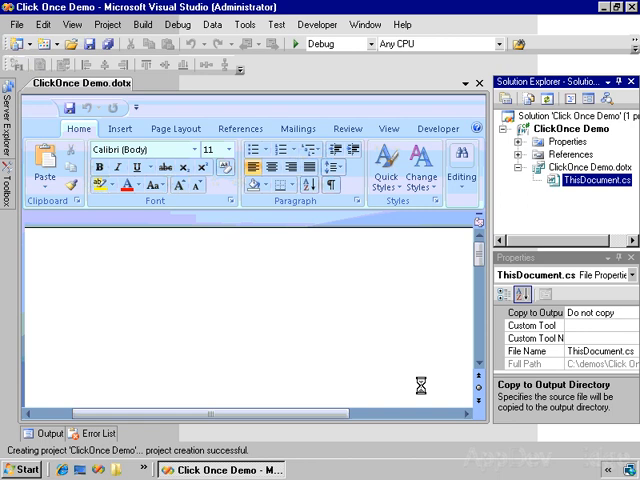
mouse_move(425, 367)
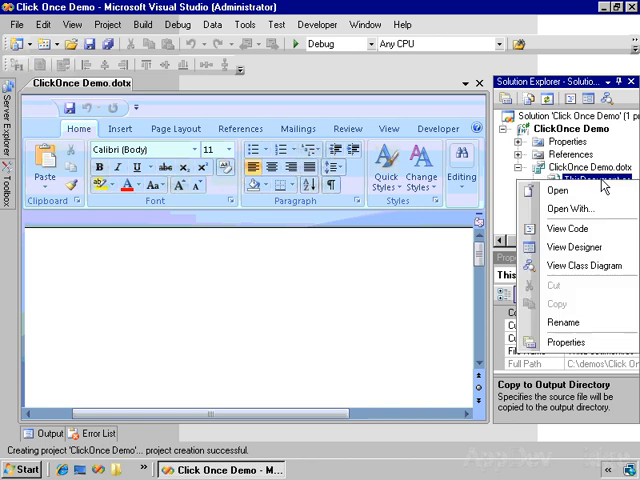
Add this.Content.InsertAfter(System.DateTime.Today.DayOfWeek.ToString()) inside ThisDocument_Startup
left_click(567, 228)
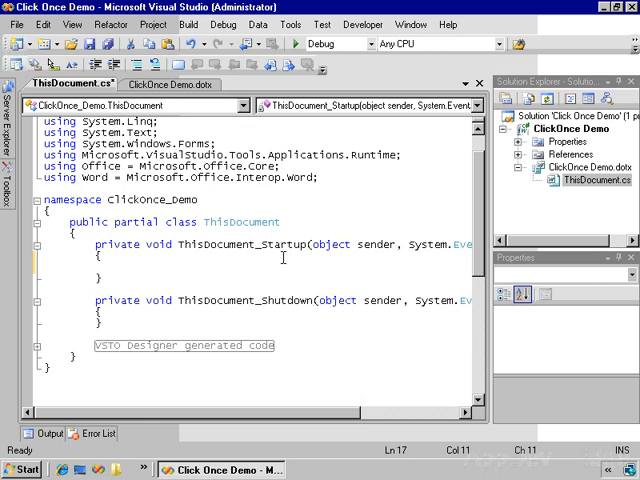
left_click(104, 267)
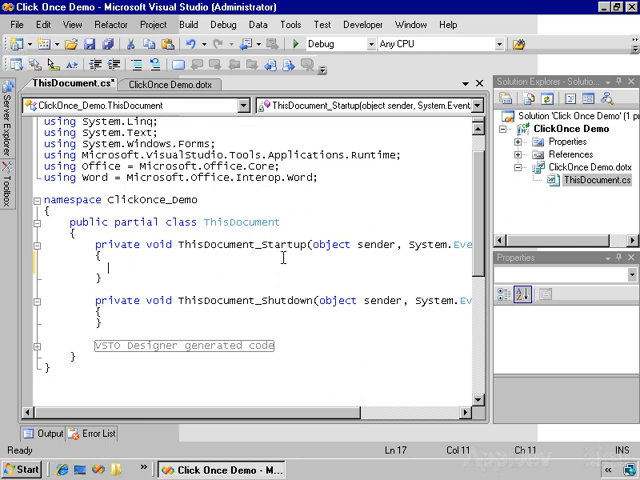
type("this.")
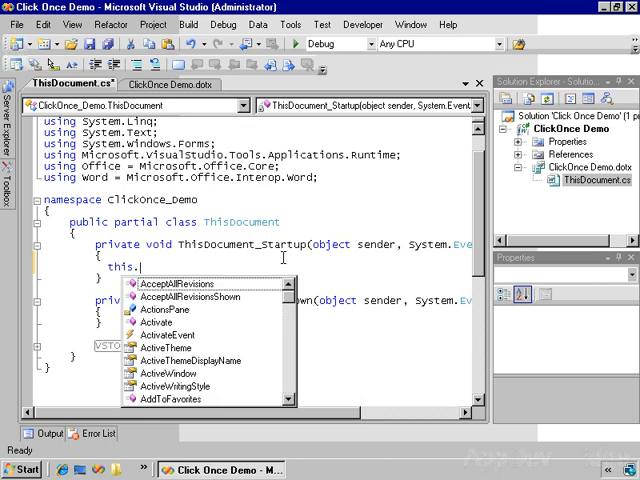
type("conte")
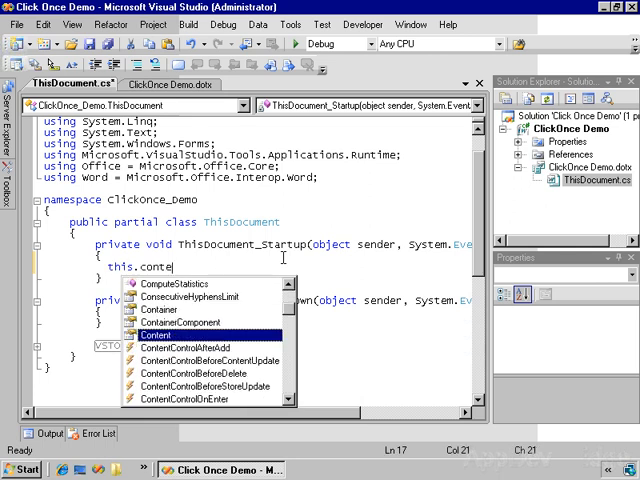
mouse_move(170, 334)
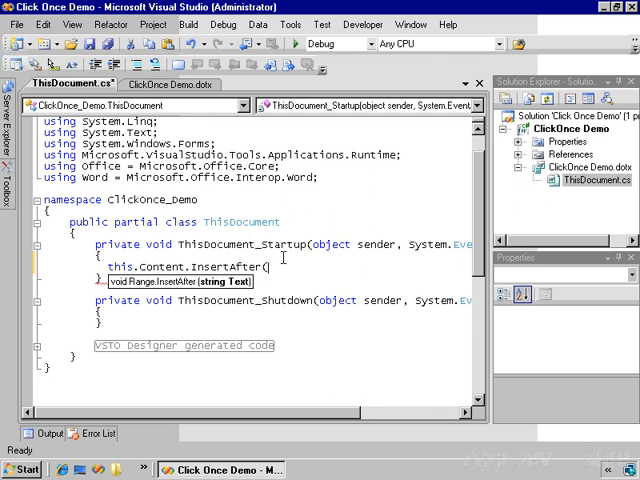
type("System.")
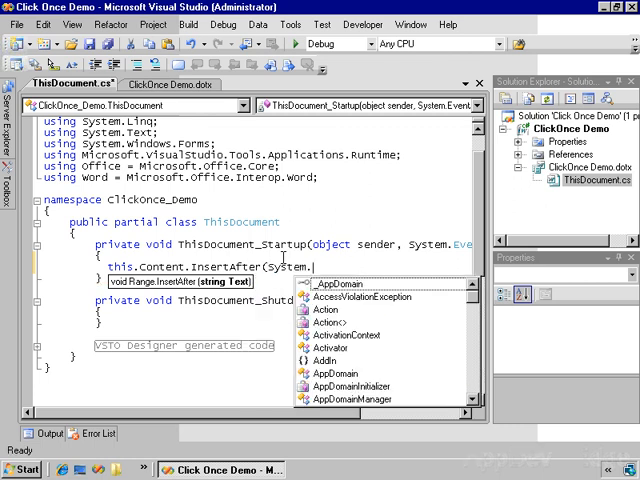
type("DateTime.Today.da")
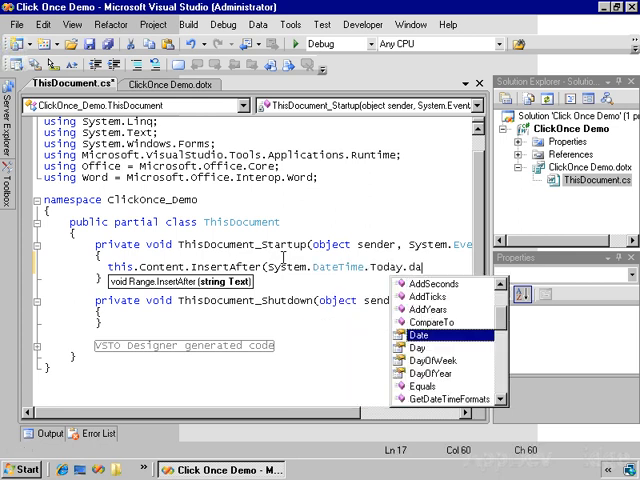
type("y")
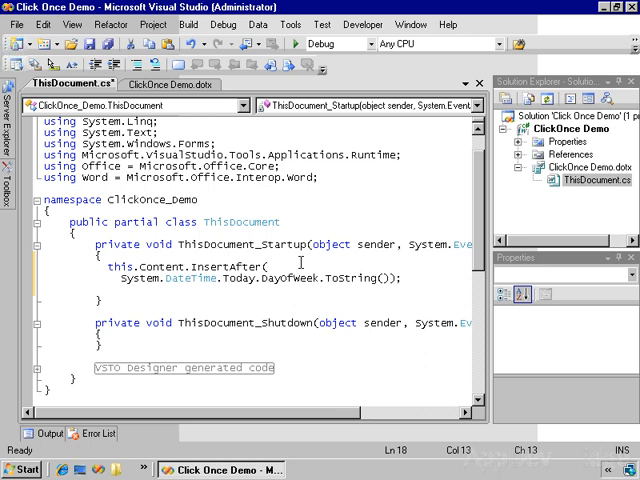
mouse_move(287, 47)
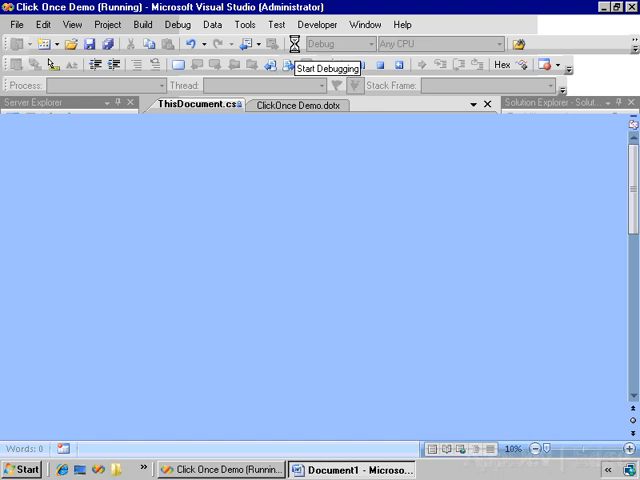
left_click(354, 470)
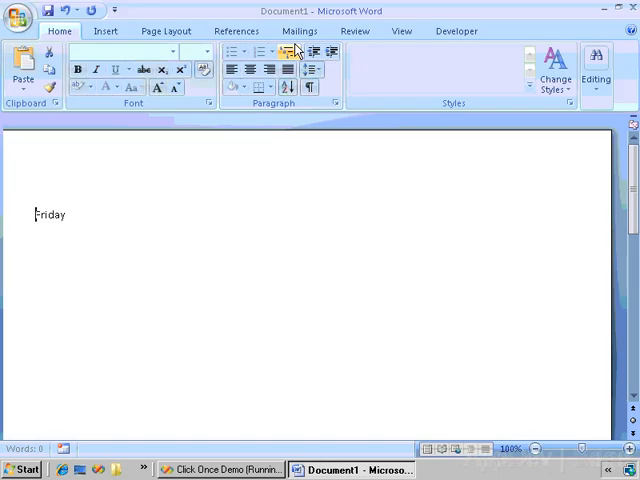
mouse_move(289, 51)
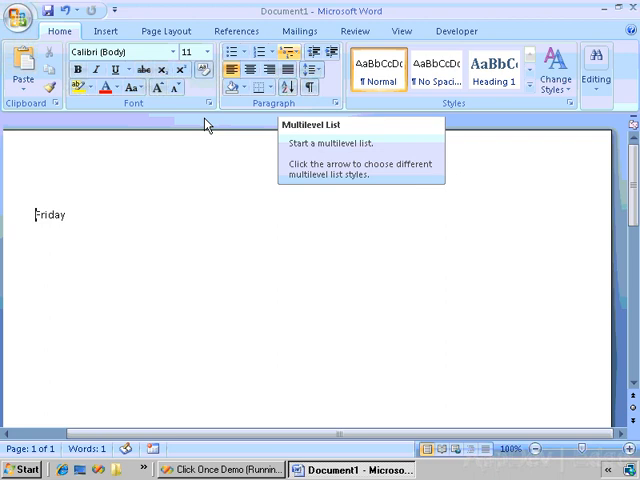
mouse_move(632, 8)
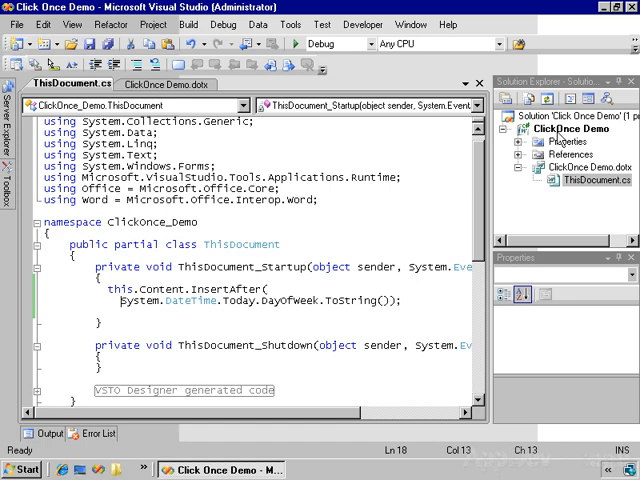
right_click(567, 137)
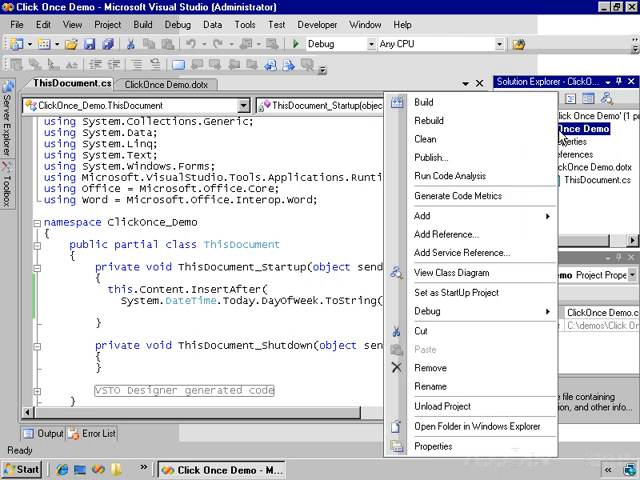
mouse_move(448, 158)
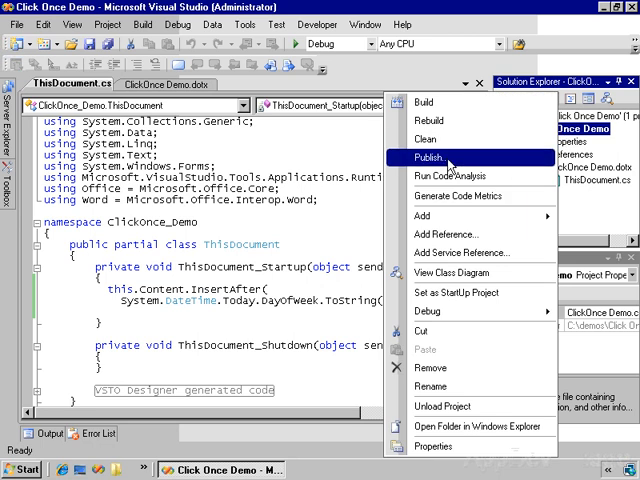
left_click(429, 156)
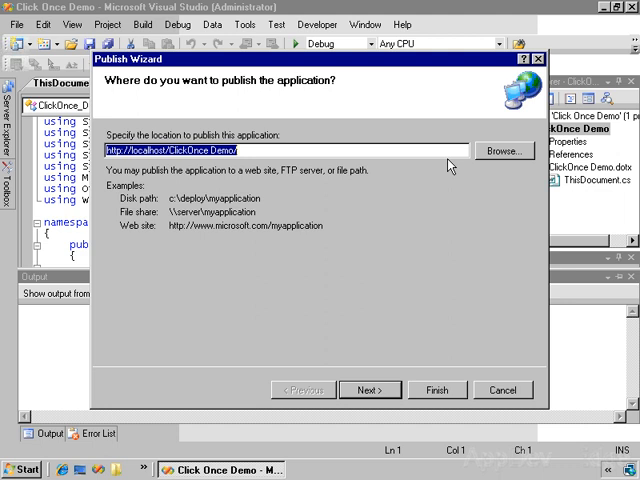
mouse_move(230, 170)
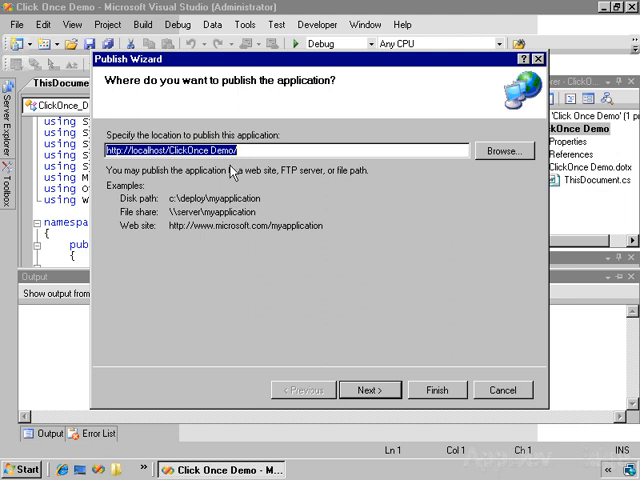
mouse_move(153, 162)
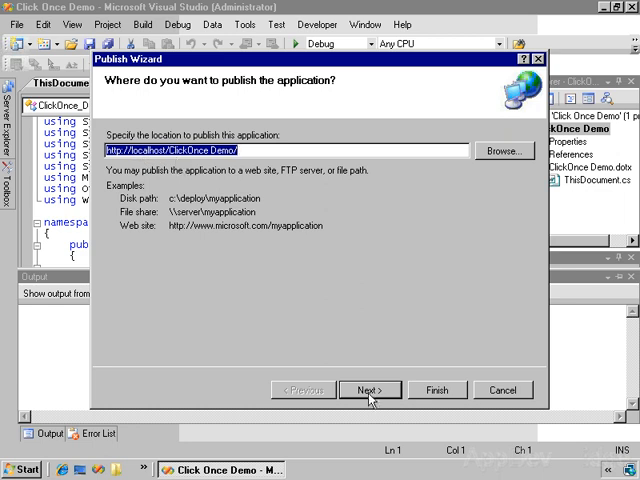
left_click(369, 389)
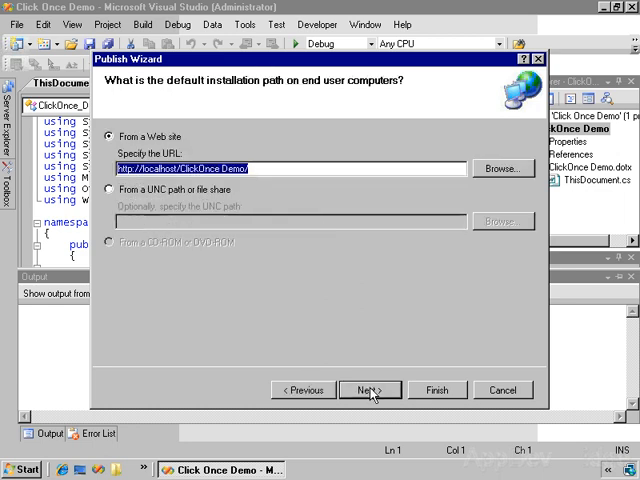
mouse_move(357, 341)
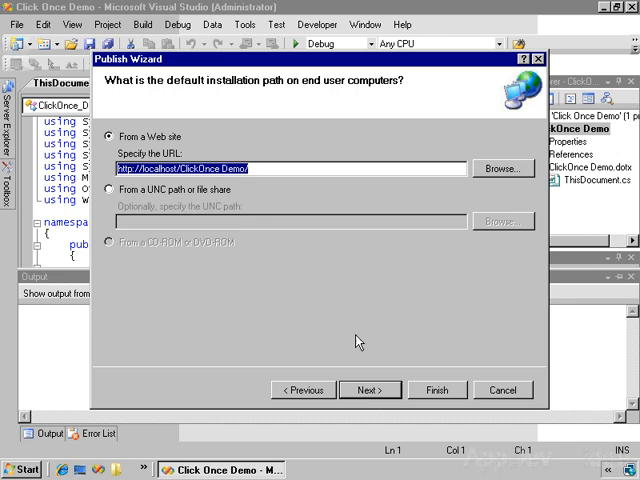
mouse_move(371, 350)
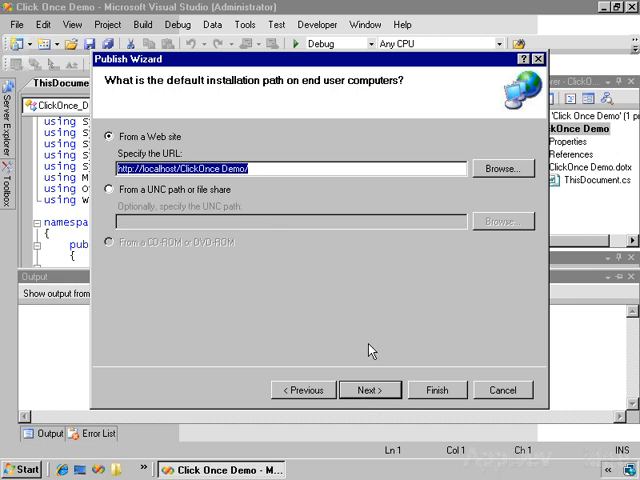
left_click(369, 390)
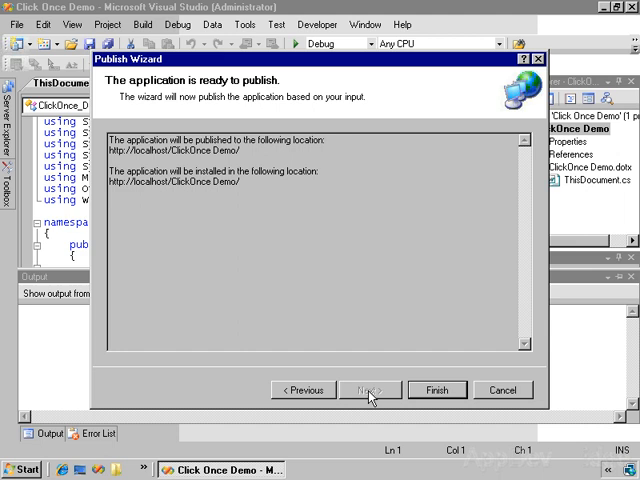
mouse_move(422, 397)
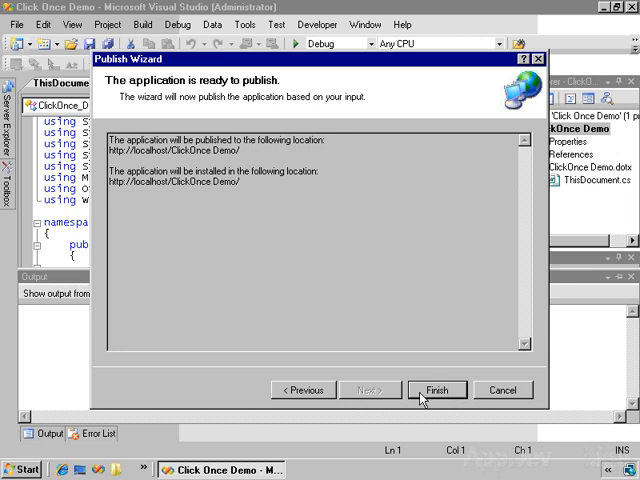
mouse_move(504, 390)
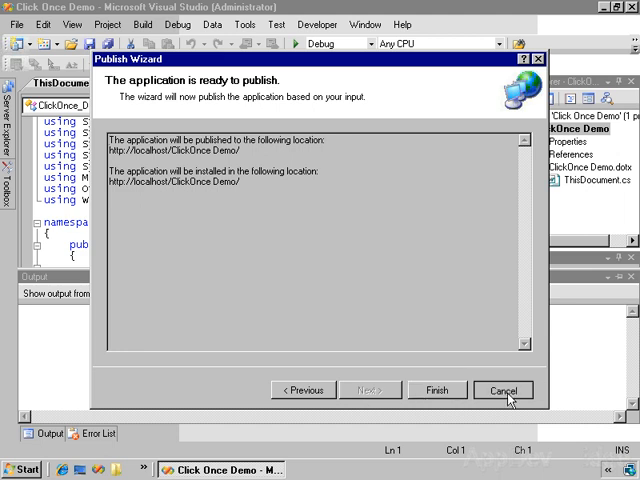
left_click(503, 390)
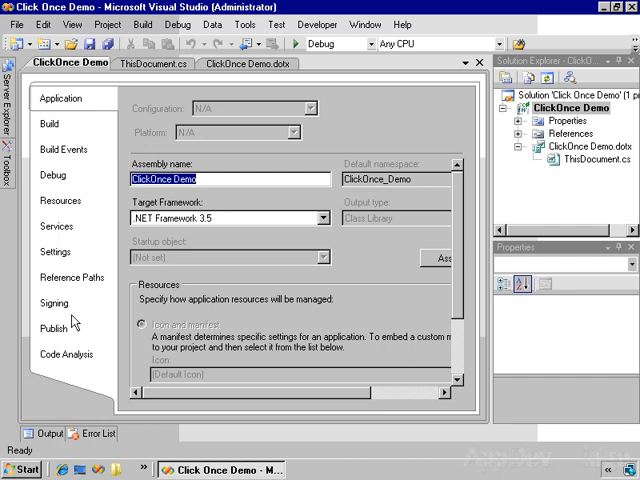
Set the Publish page update option to 'Check every time the customization runs'
left_click(53, 328)
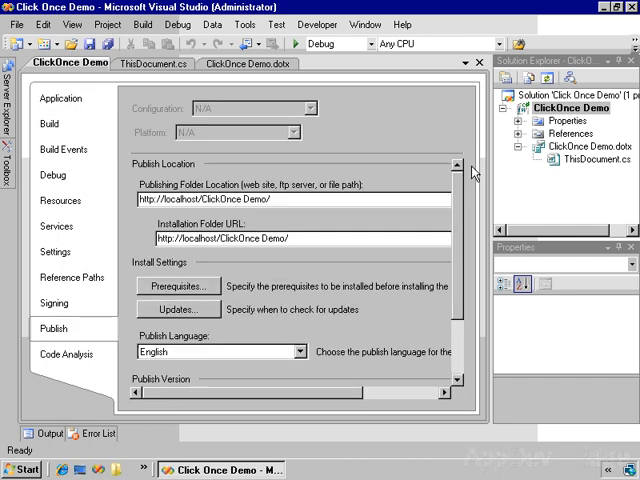
left_click(177, 309)
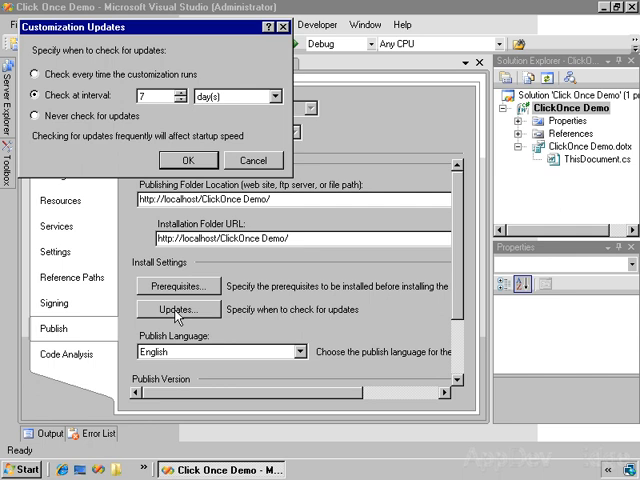
mouse_move(95, 90)
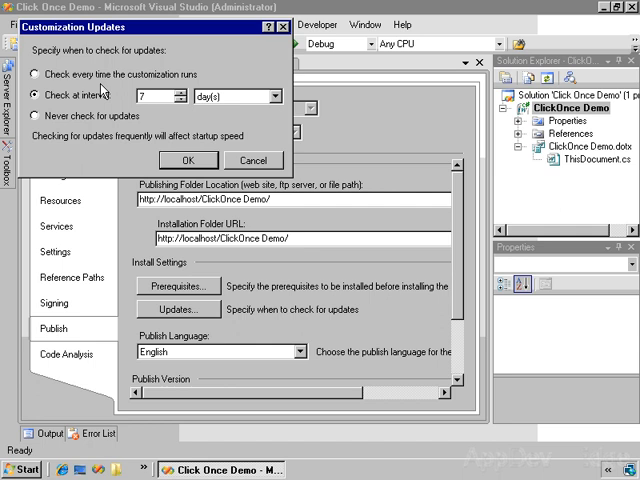
left_click(40, 74)
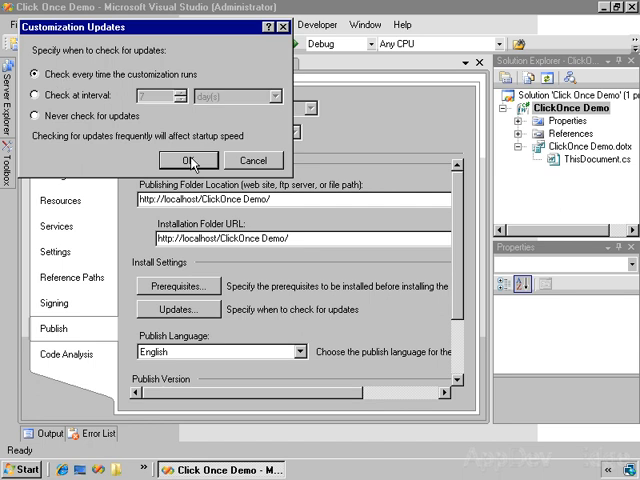
left_click(187, 160)
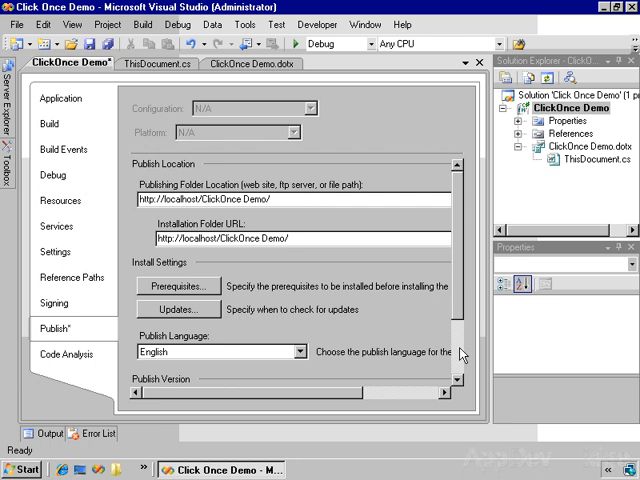
Publish the customization using Publish Now in the Publish Version section
scroll("down", 3)
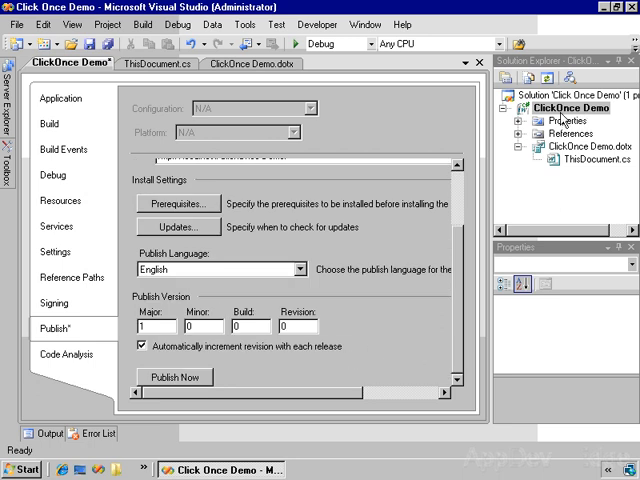
mouse_move(470, 289)
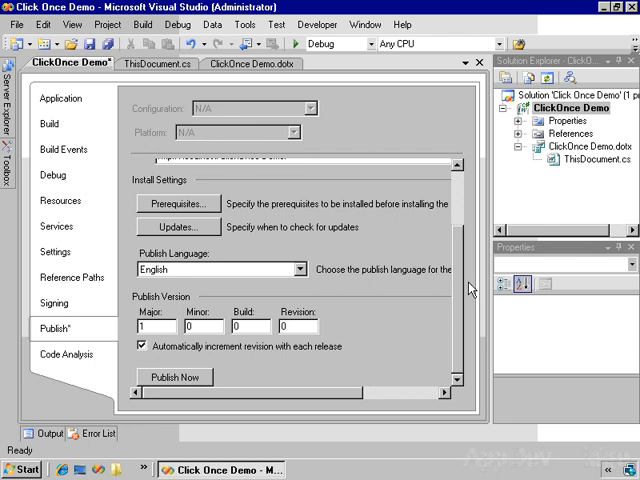
scroll("up", 3)
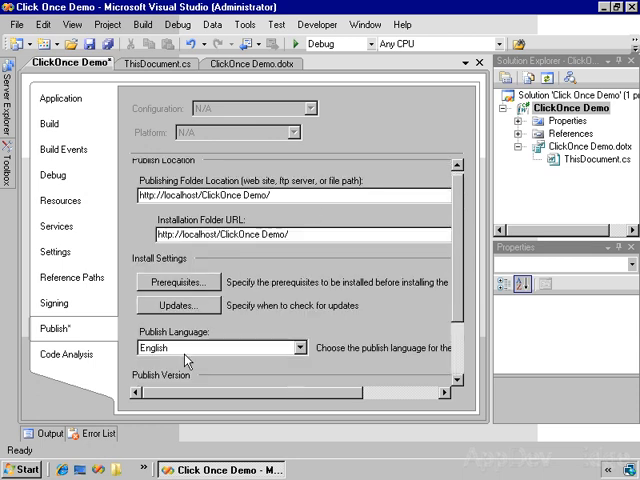
scroll("down", 3)
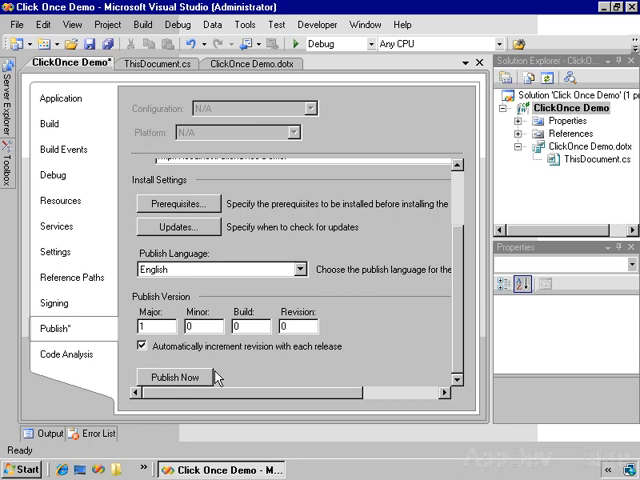
left_click(174, 377)
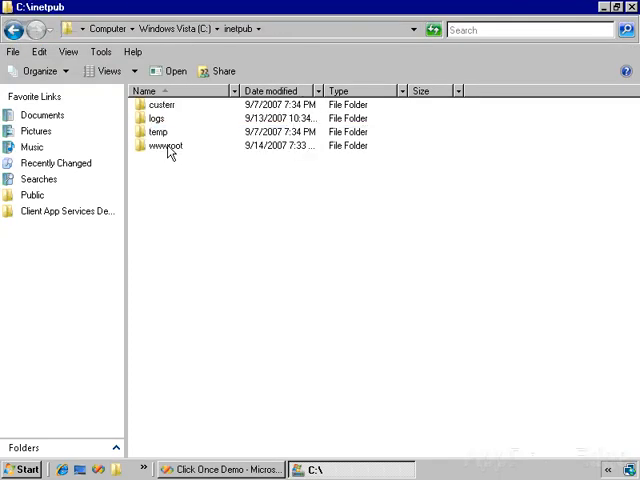
Open wwwroot and then its ClickOnce Demo folder in Windows Explorer
double_click(165, 145)
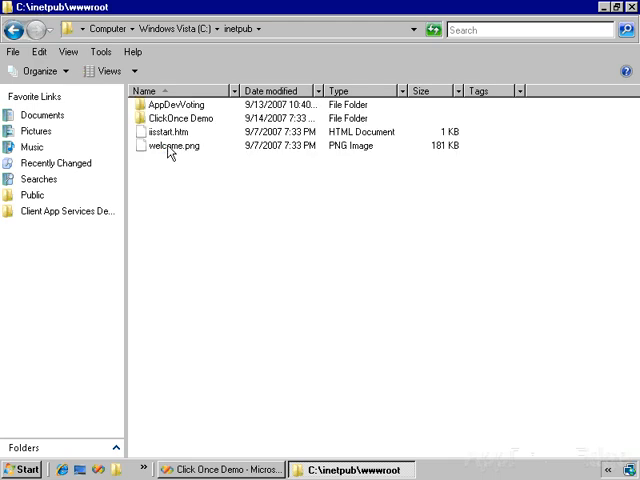
double_click(180, 118)
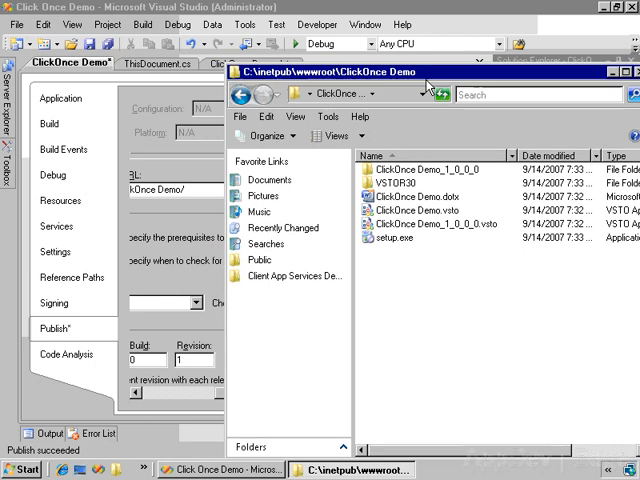
mouse_move(437, 262)
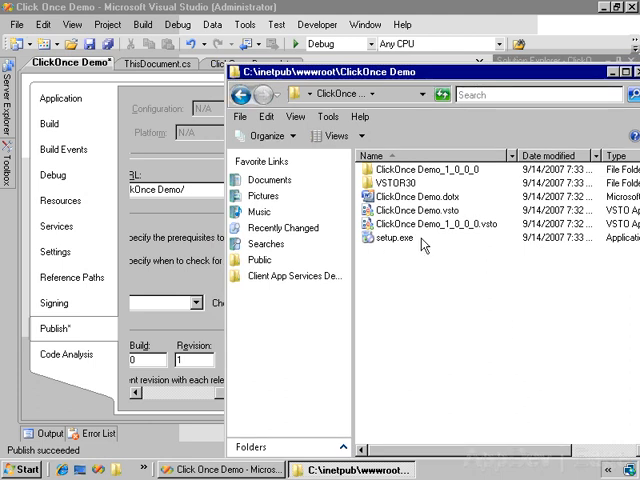
mouse_move(424, 228)
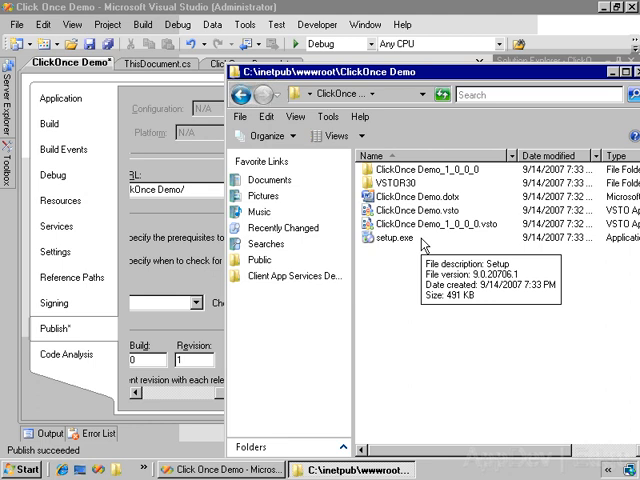
mouse_move(460, 207)
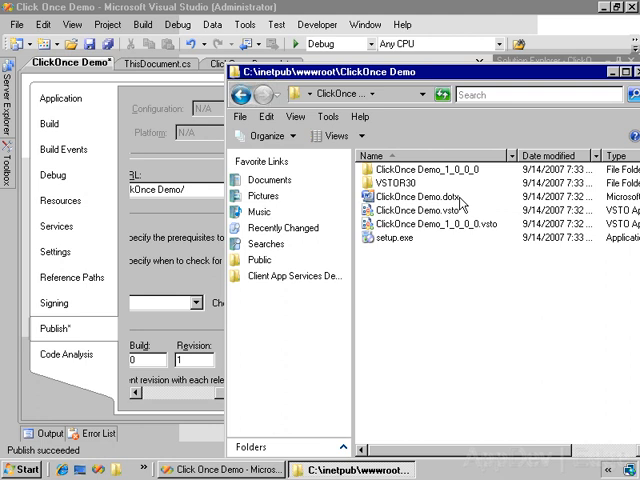
mouse_move(460, 205)
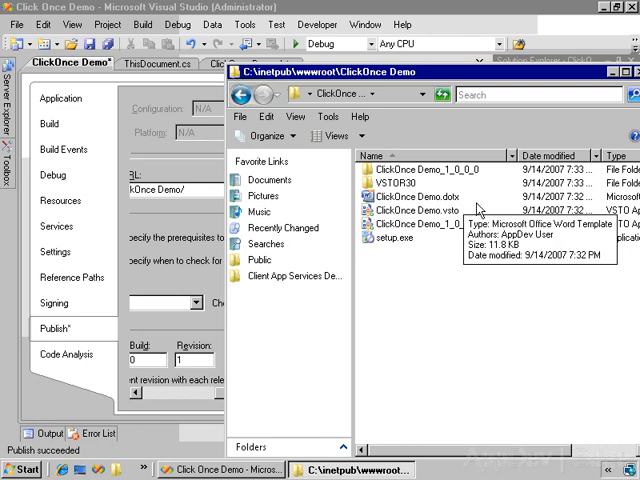
mouse_move(456, 212)
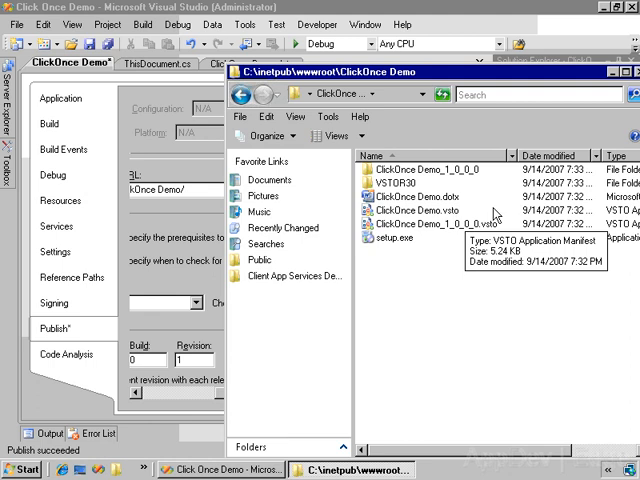
mouse_move(453, 219)
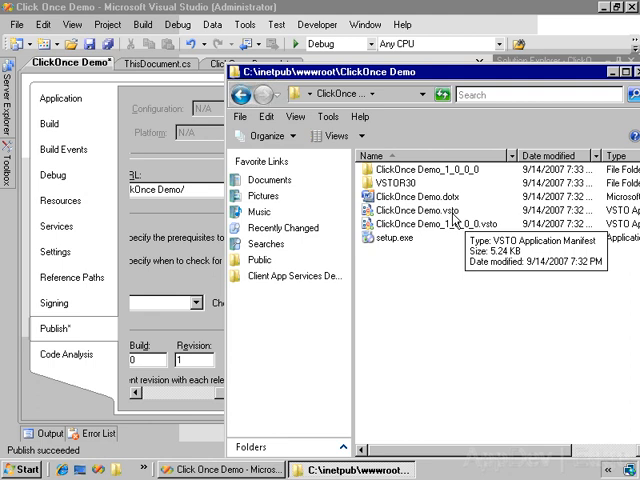
mouse_move(457, 237)
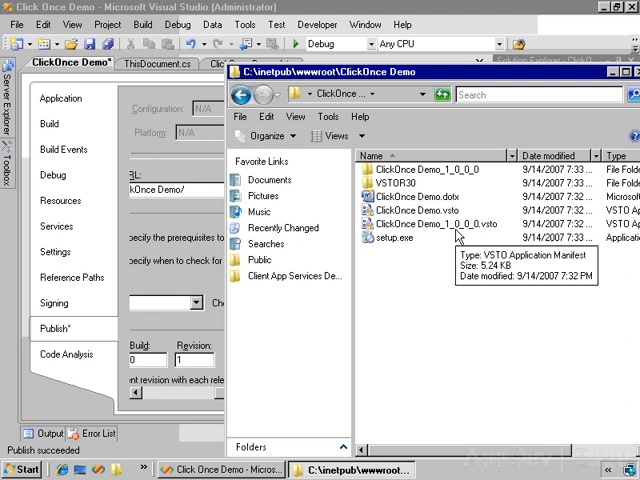
mouse_move(483, 242)
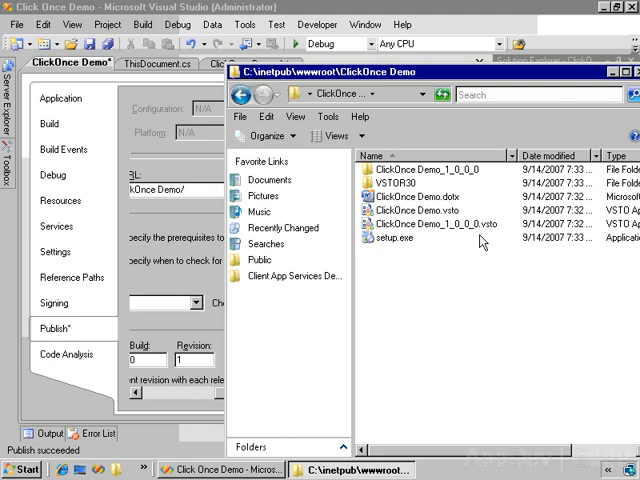
mouse_move(489, 237)
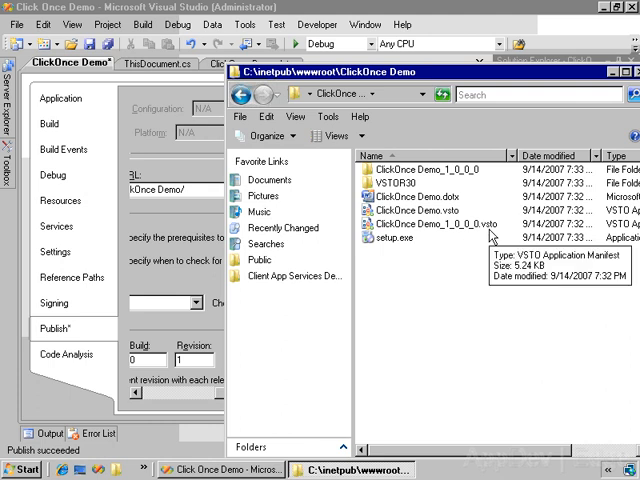
mouse_move(600, 8)
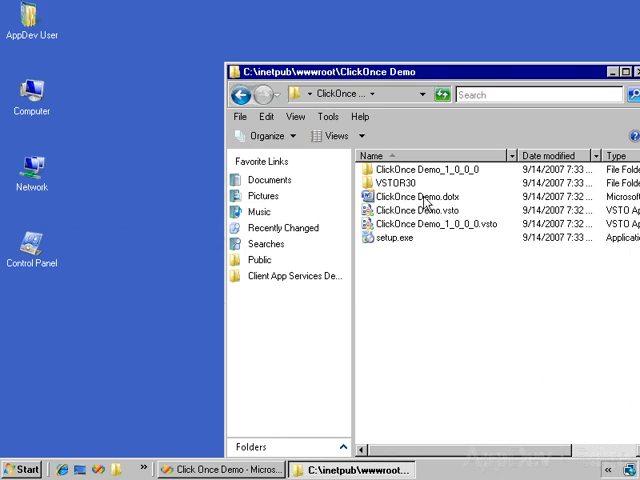
Copy ClickOnce Demo.dotx to the desktop, dismiss the install error, and close the document
left_click(418, 196)
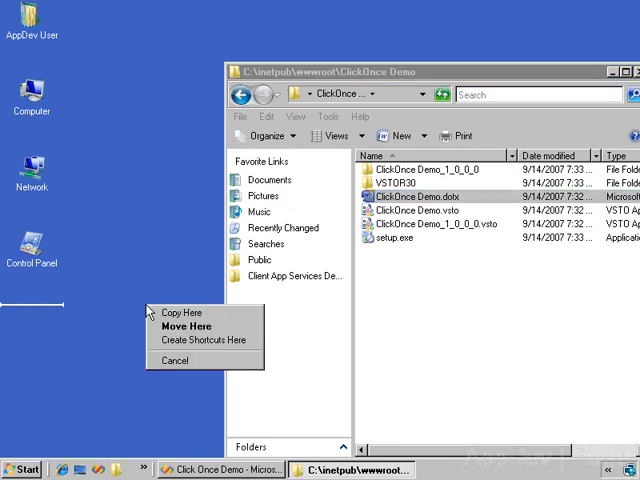
left_click(183, 313)
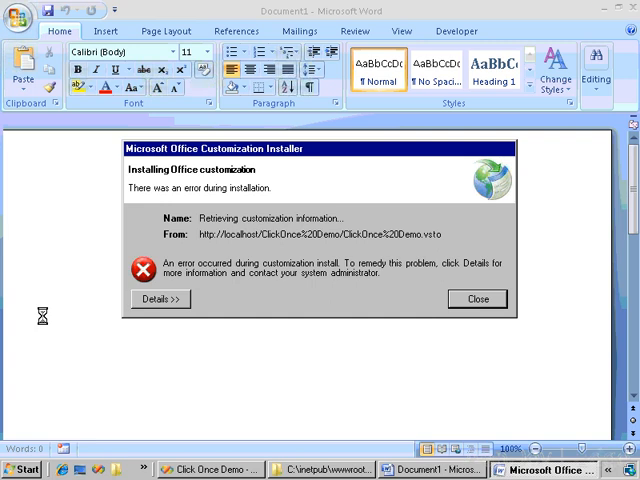
mouse_move(243, 327)
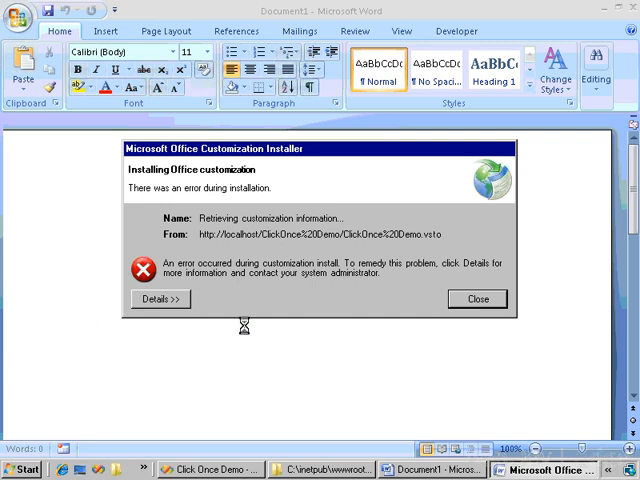
left_click(477, 299)
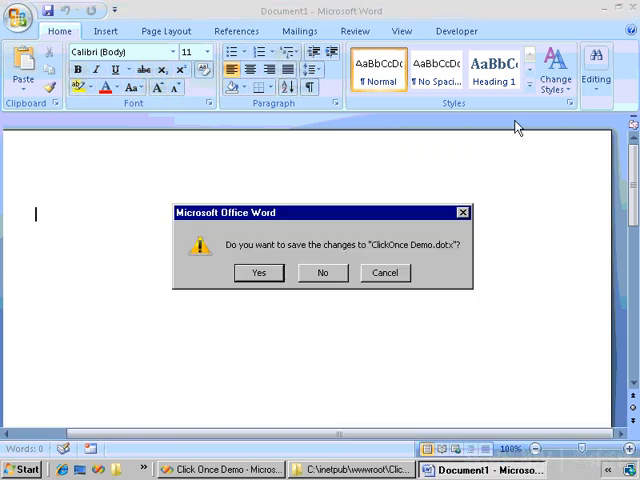
left_click(321, 272)
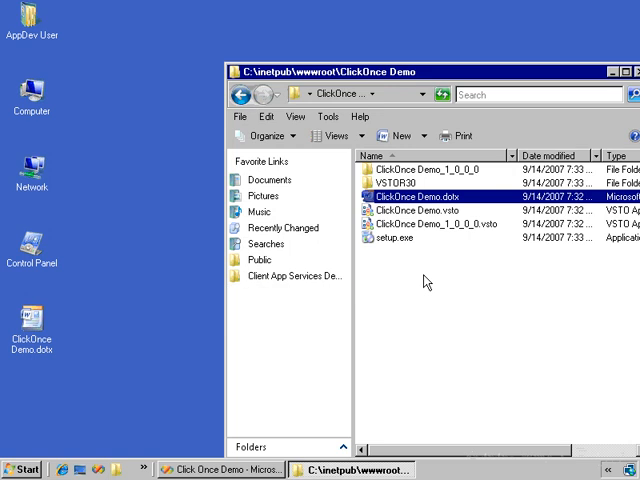
mouse_move(470, 218)
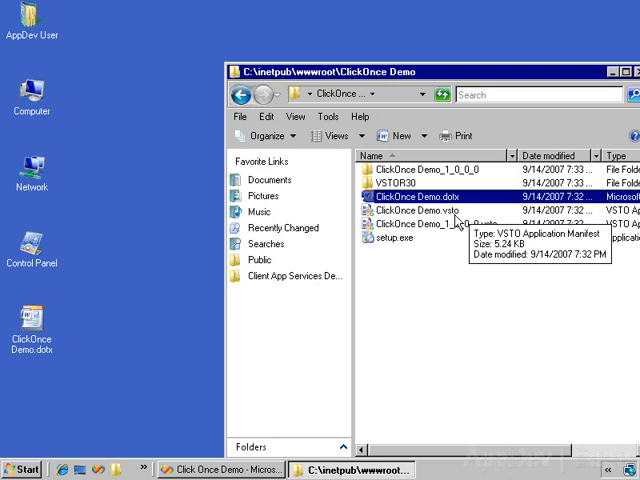
mouse_move(318, 364)
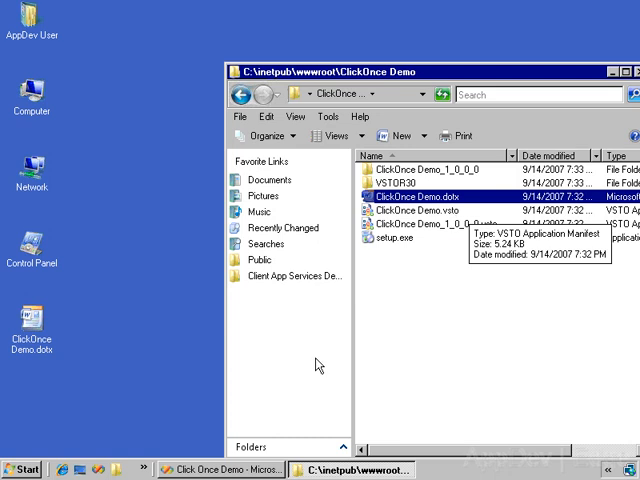
Launch IIS Manager and add a .vsto MIME type mapped to application/octet-stream
left_click(20, 470)
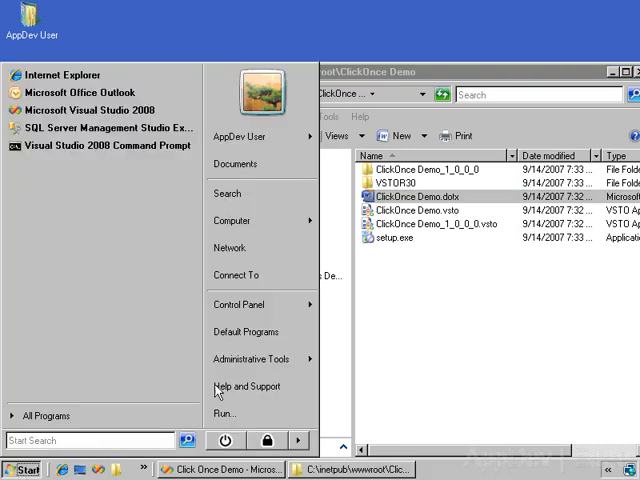
left_click(253, 359)
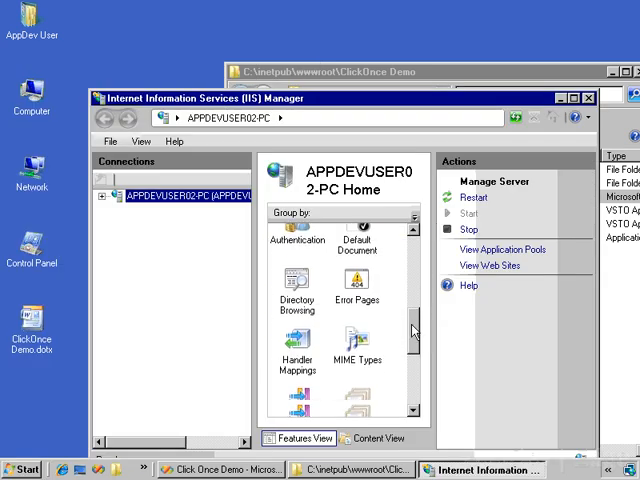
double_click(356, 340)
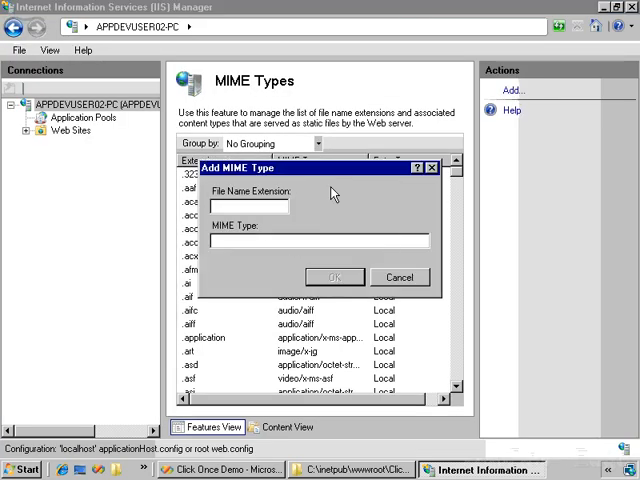
type(".vsto")
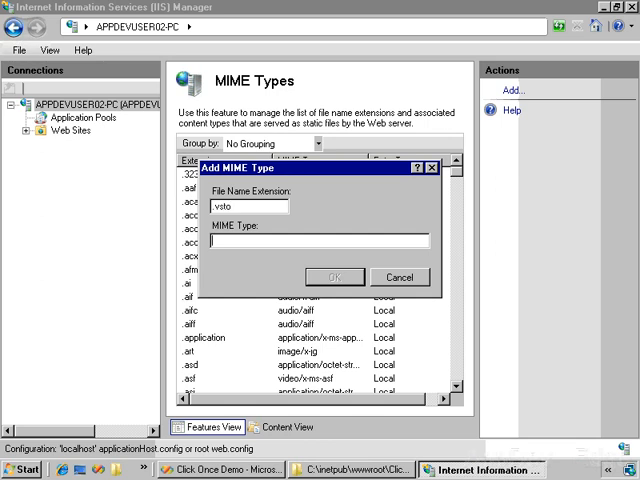
type("application/octet-")
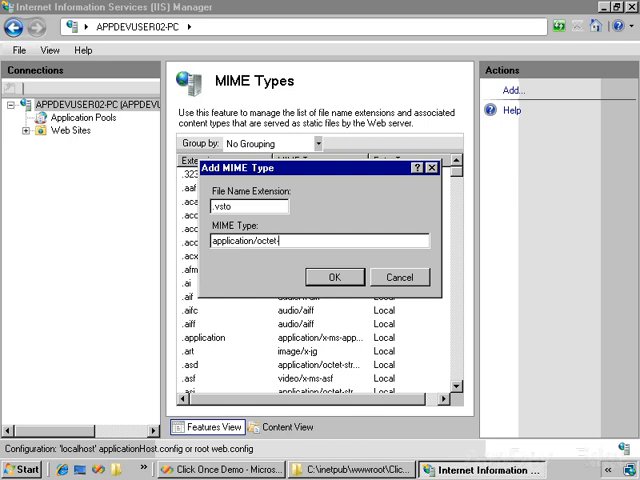
type("stream")
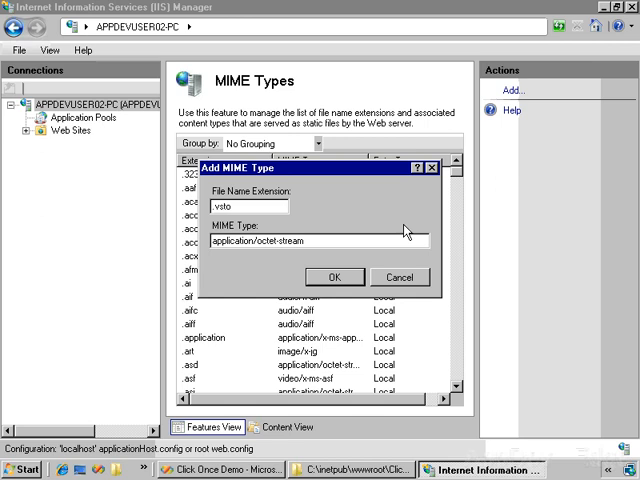
left_click(336, 277)
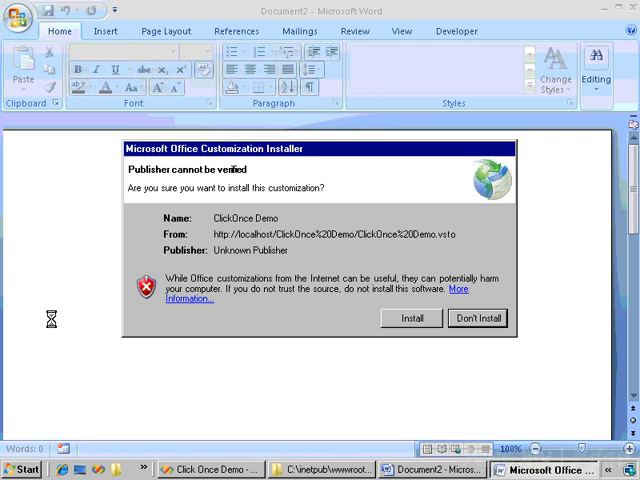
mouse_move(266, 323)
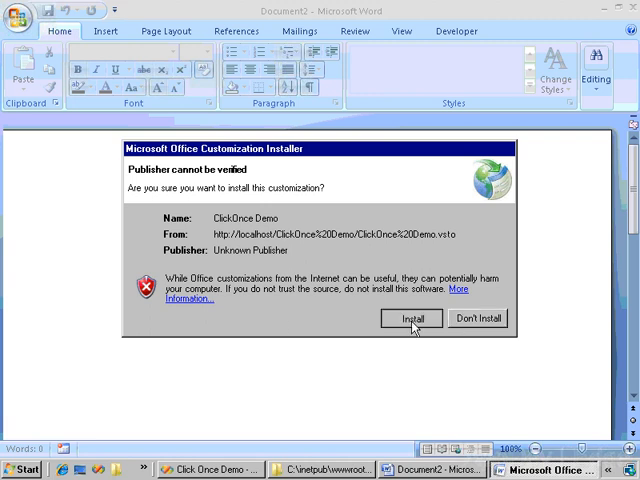
Install the customization, then close the 'Friday' document without saving
left_click(410, 318)
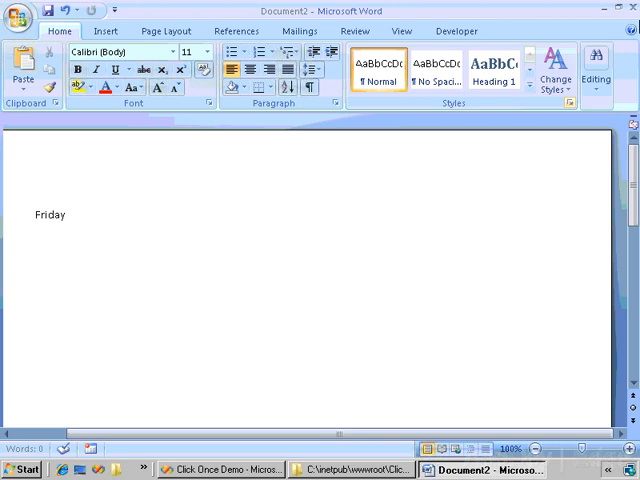
left_click(632, 9)
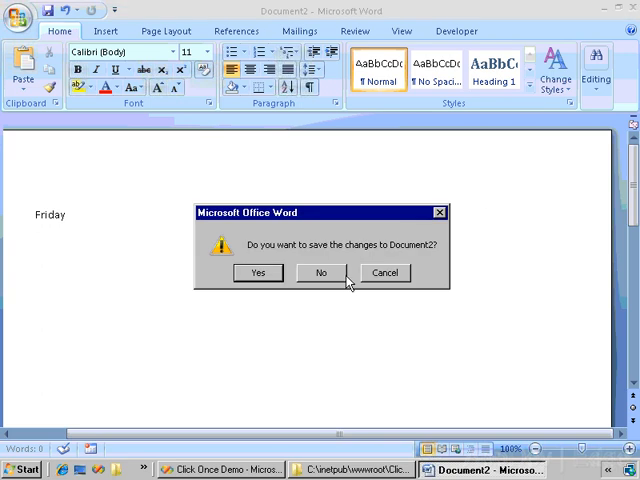
left_click(320, 272)
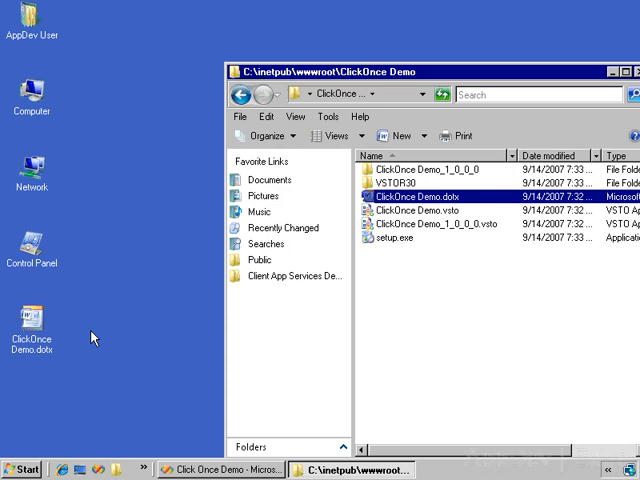
mouse_move(198, 470)
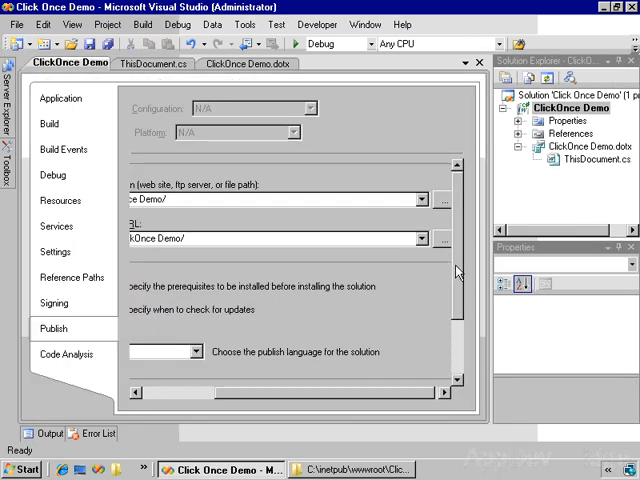
Scroll the Publish page to Publish Version and republish the customization as version 1.1
scroll("down", 3)
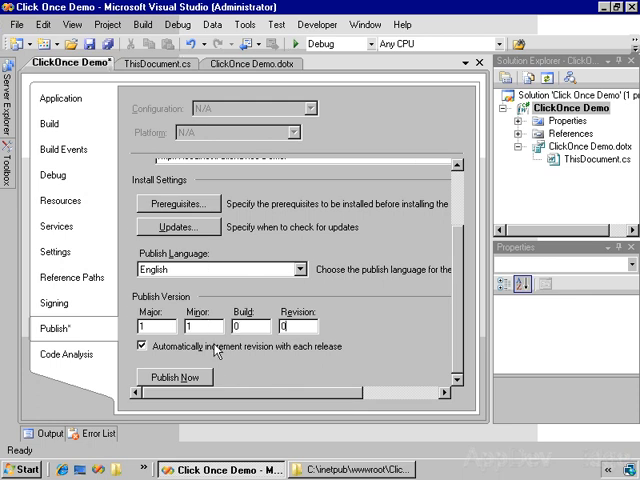
scroll("down", 3)
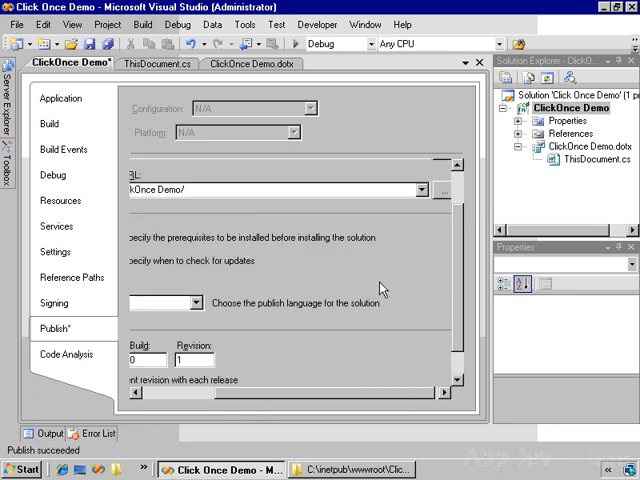
left_click(350, 469)
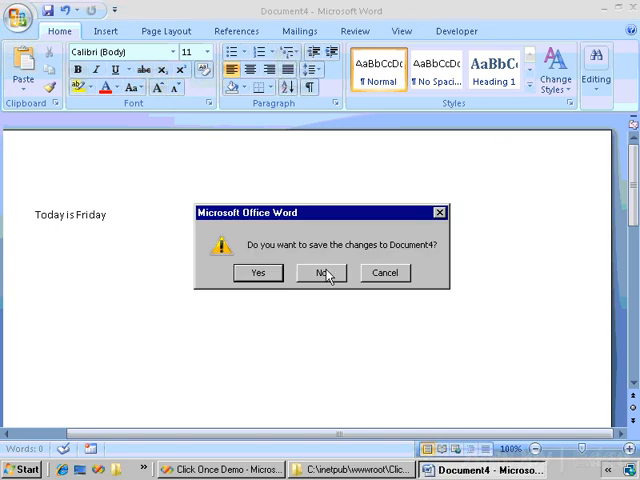
Discard changes to Document4 when closing the 'Today is Friday' document
left_click(321, 272)
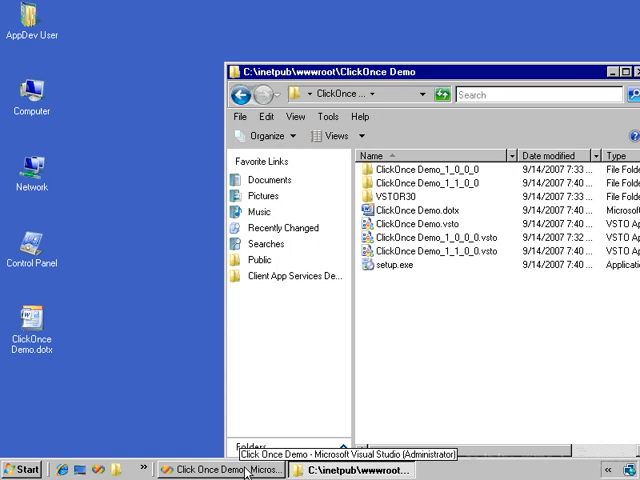
left_click(205, 470)
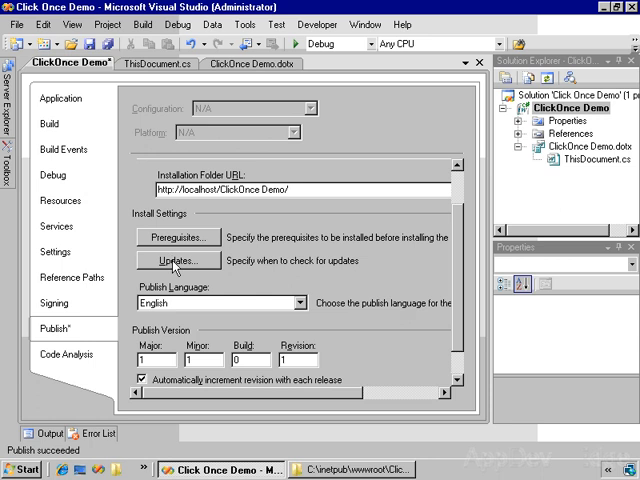
left_click(177, 261)
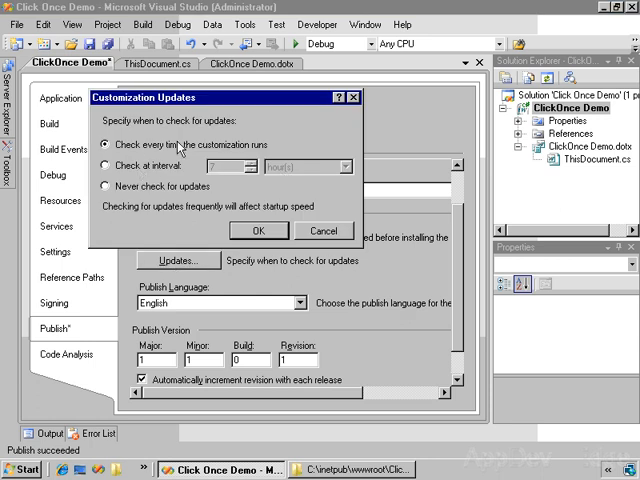
mouse_move(278, 150)
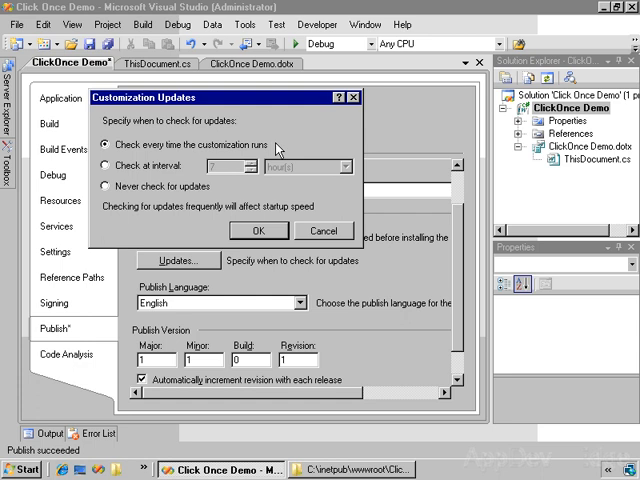
left_click(259, 231)
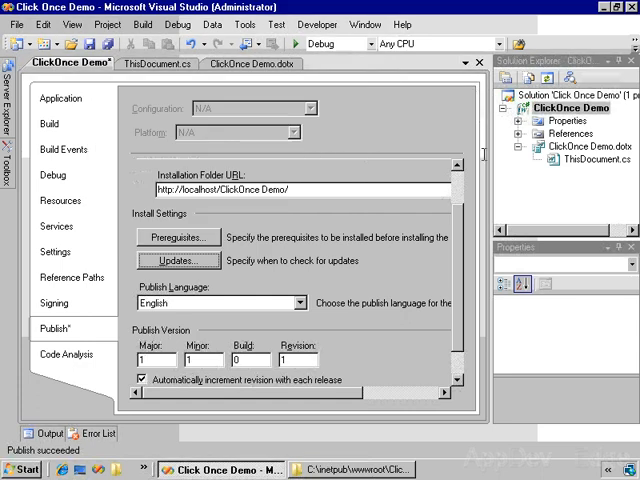
right_click(567, 107)
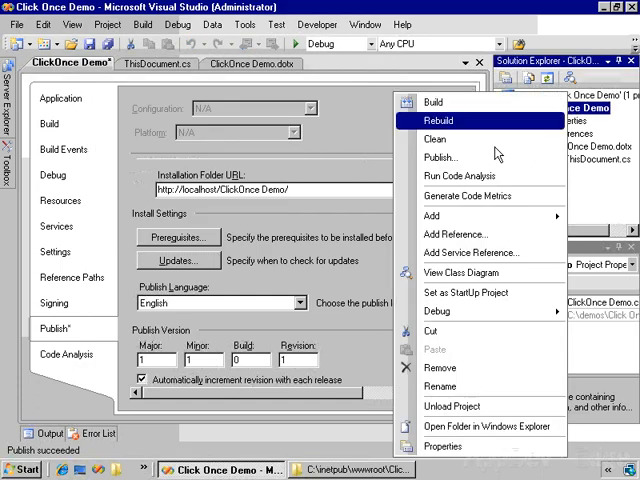
mouse_move(363, 172)
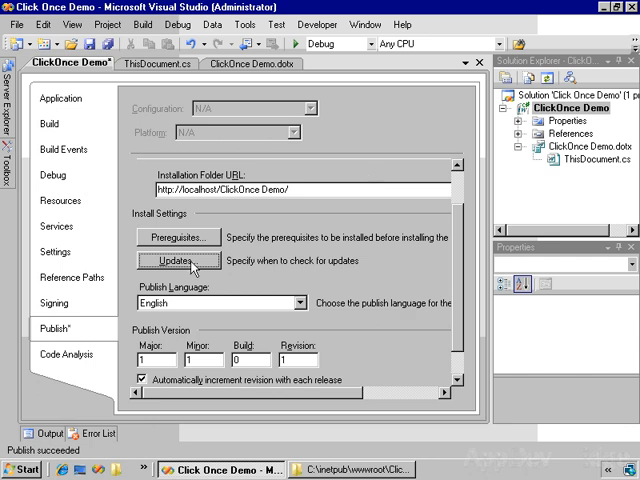
left_click(177, 261)
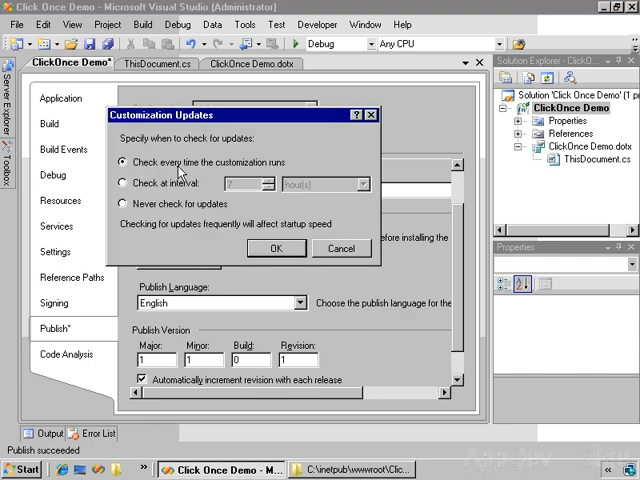
mouse_move(343, 248)
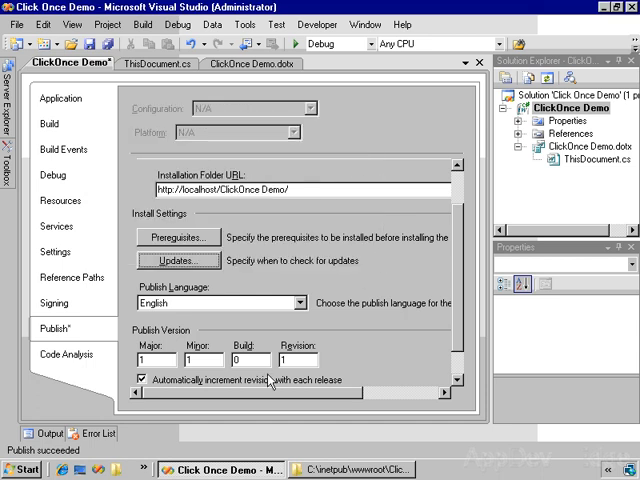
left_click(22, 469)
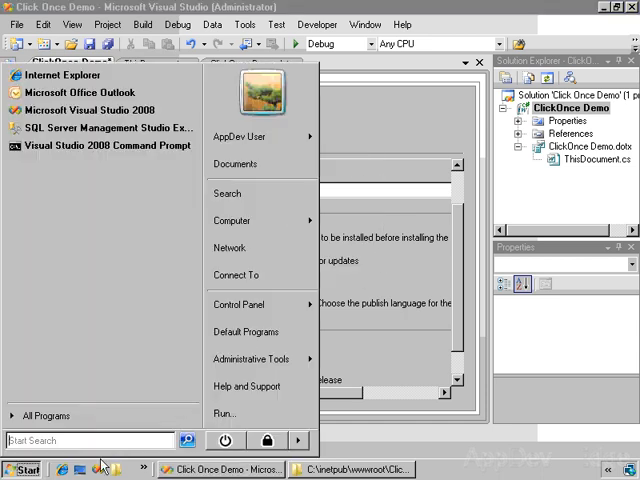
mouse_move(248, 304)
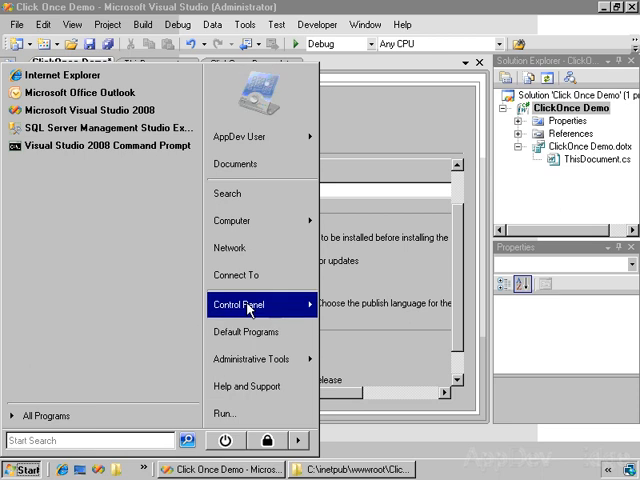
Remove the ClickOnce Demo customization via Programs and Features and confirm the uninstall
left_click(249, 304)
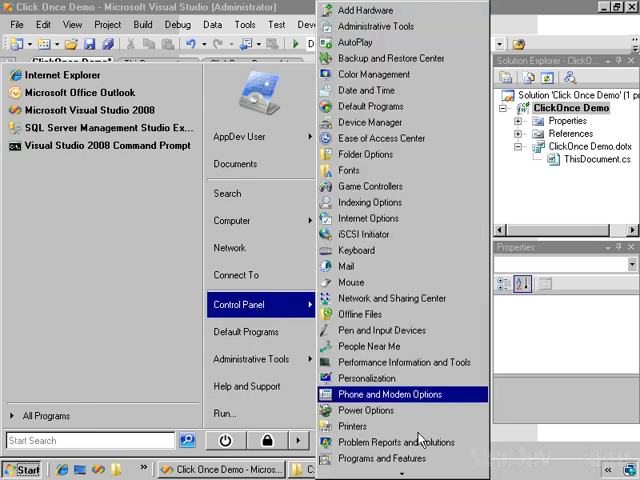
left_click(383, 458)
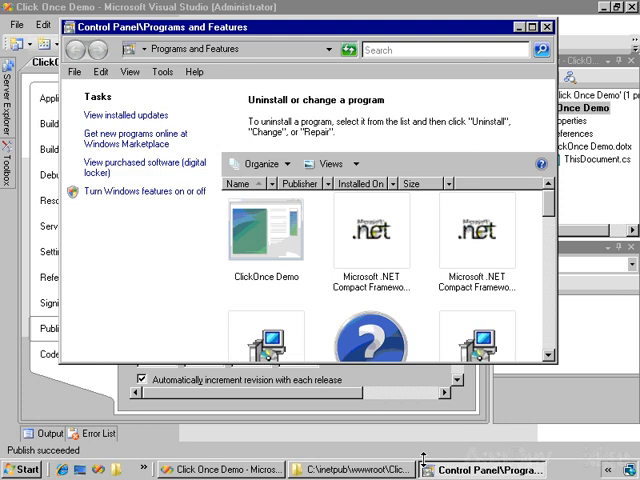
left_click(265, 235)
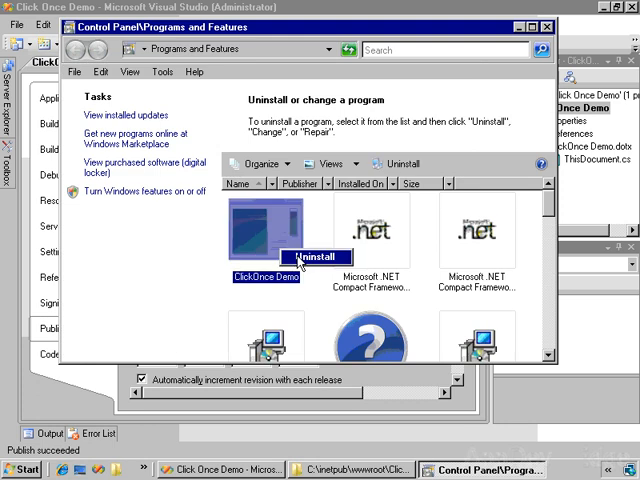
left_click(316, 257)
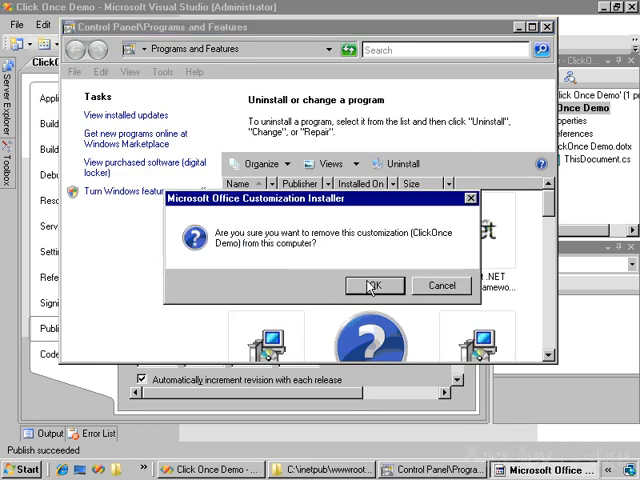
left_click(375, 286)
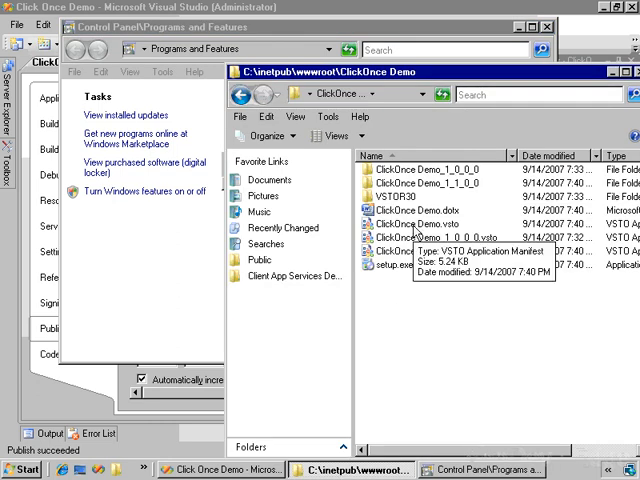
Install the customization from ClickOnce Demo.vsto in wwwroot and close the success message
double_click(413, 226)
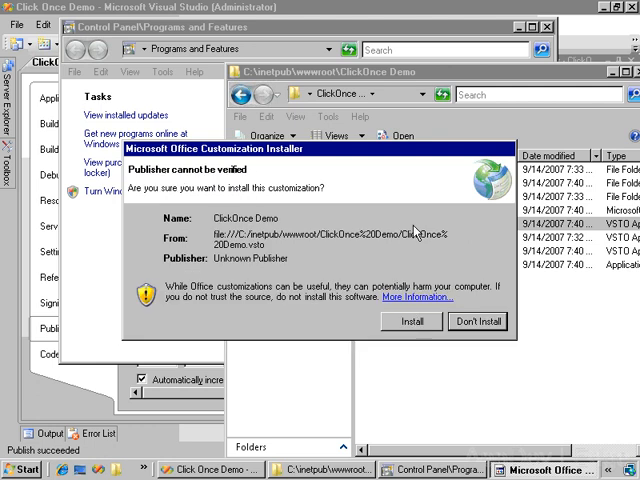
left_click(411, 321)
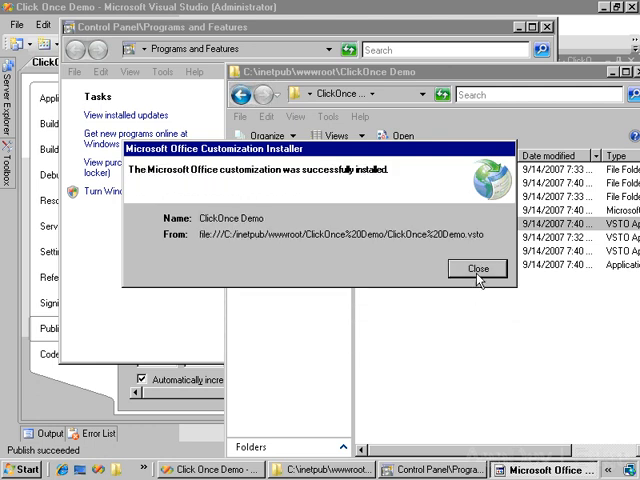
left_click(477, 268)
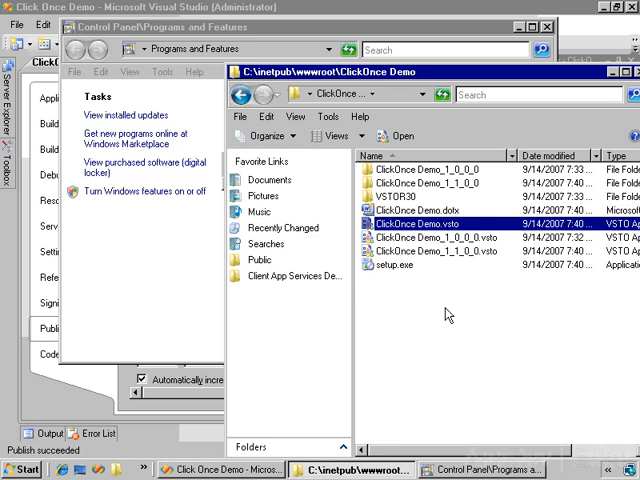